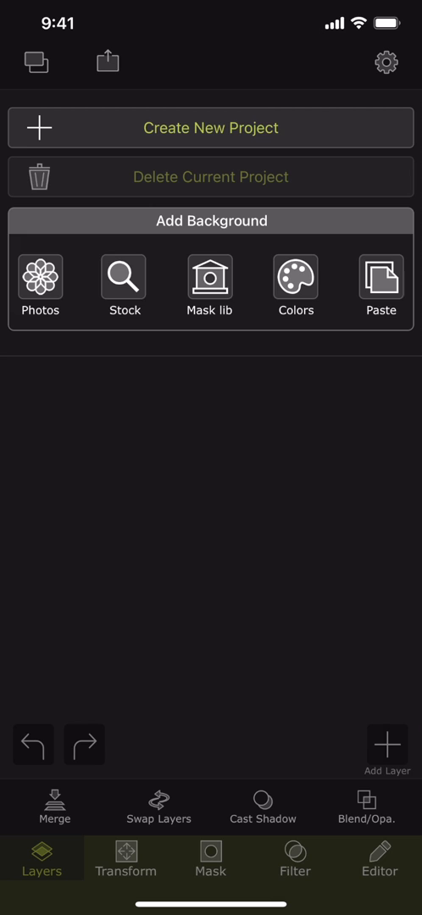
Step: Browse the photo library, then search stock backgrounds for 'Morning' and look through the results
{"action": "left_click", "coordinate": [386, 746]}
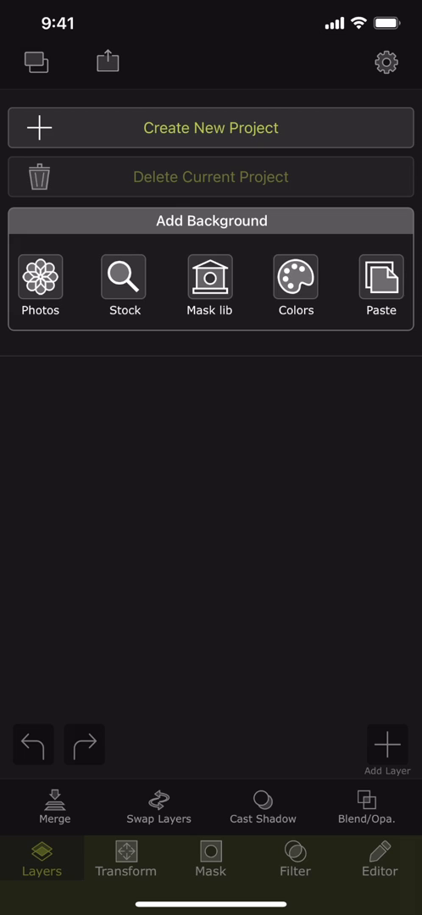
{"action": "left_click", "coordinate": [40, 286]}
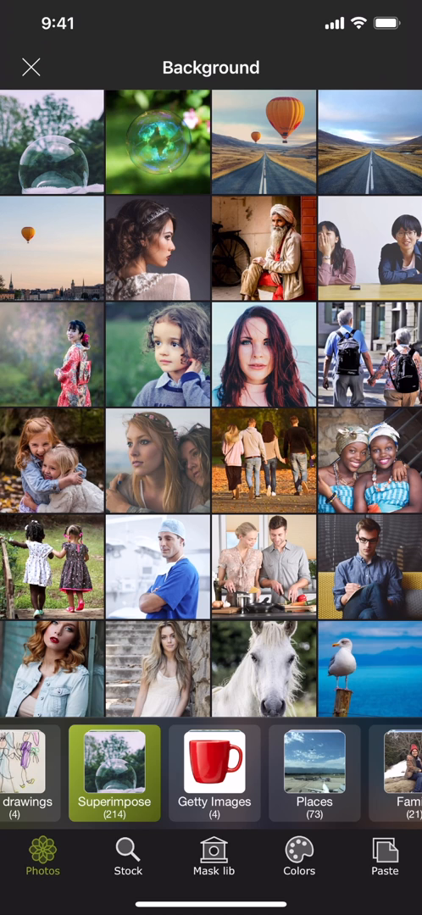
{"action": "left_click", "coordinate": [129, 858]}
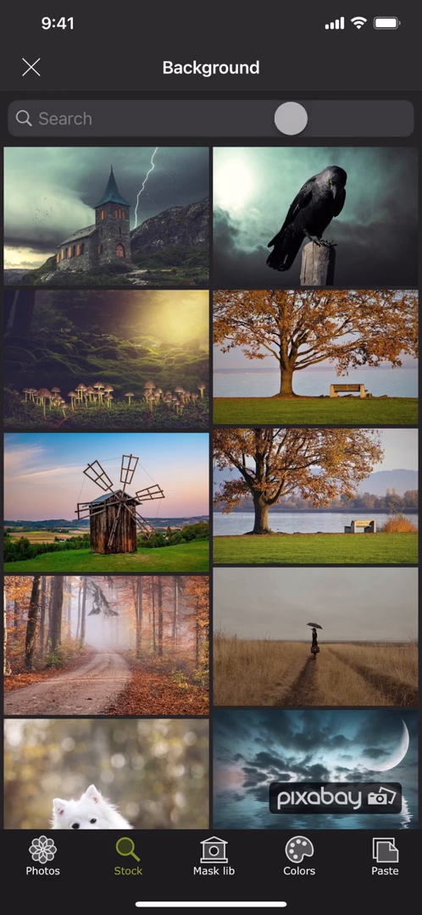
{"action": "type", "text": "Morning"}
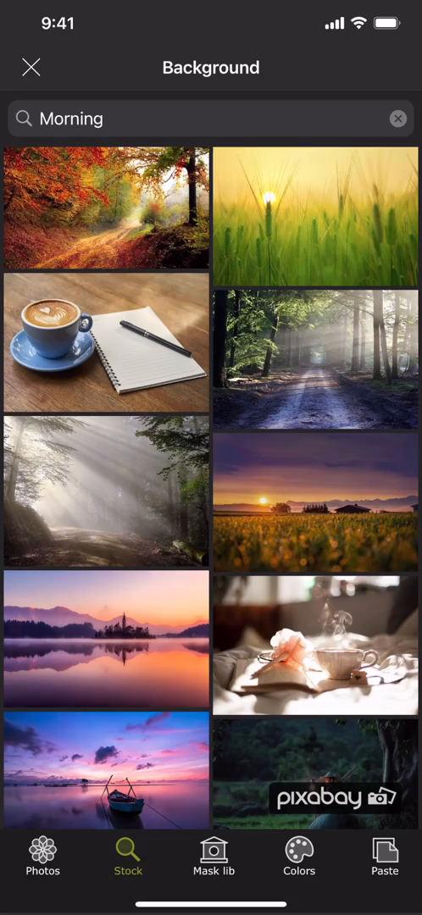
{"action": "scroll", "scroll_direction": "down", "scroll_amount": 3}
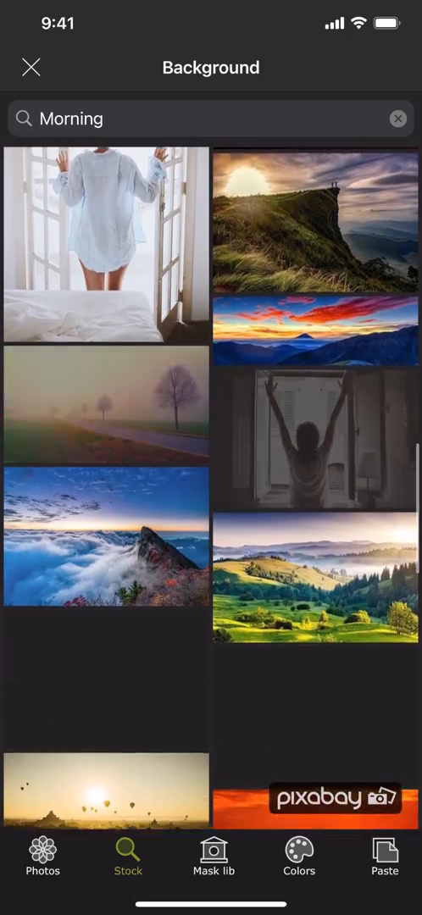
{"action": "scroll", "scroll_direction": "down", "scroll_amount": 3}
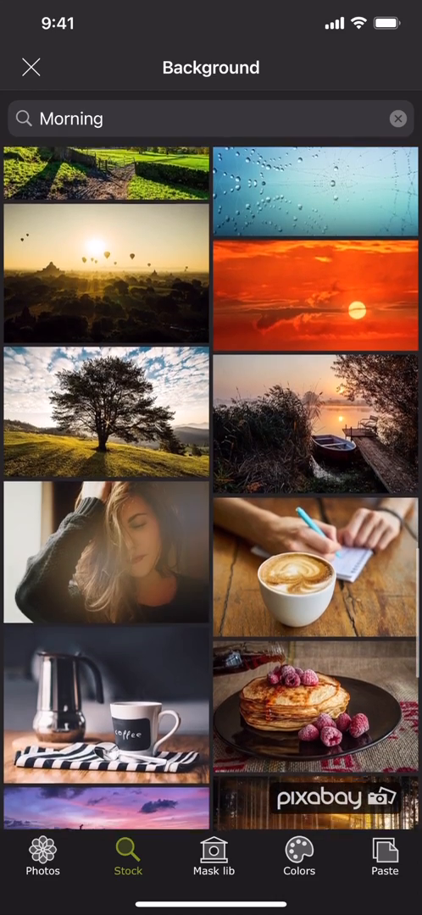
{"action": "scroll", "scroll_direction": "up", "scroll_amount": 3}
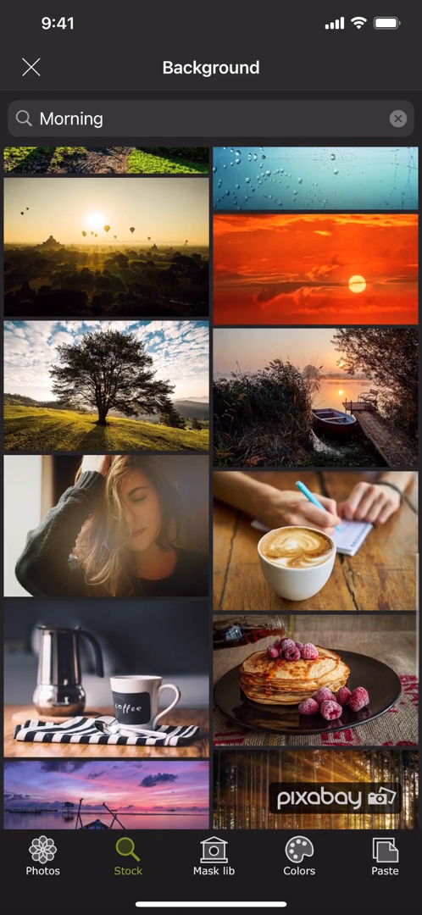
Step: Browse the mask library, trying the baby cutout and then the dancers cutout as background
{"action": "left_click", "coordinate": [213, 858]}
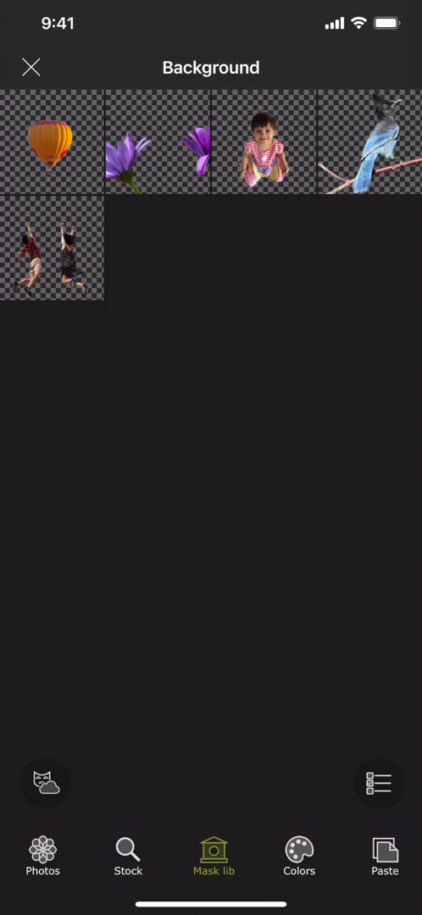
{"action": "left_click", "coordinate": [264, 141]}
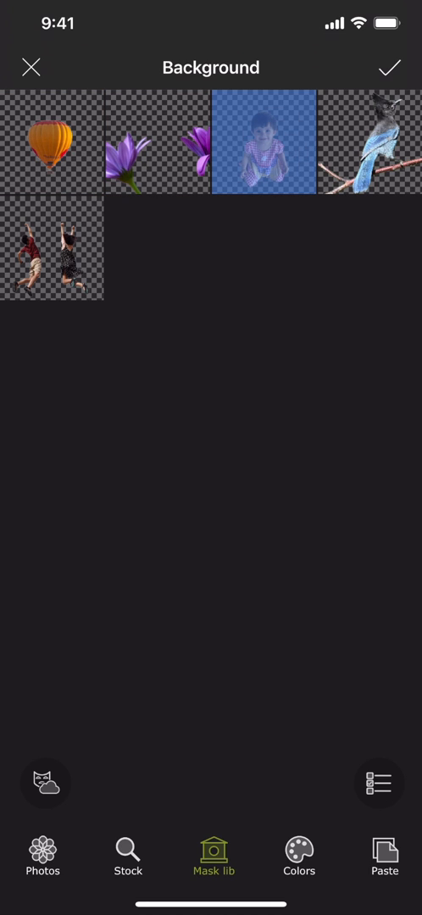
{"action": "left_click", "coordinate": [53, 247]}
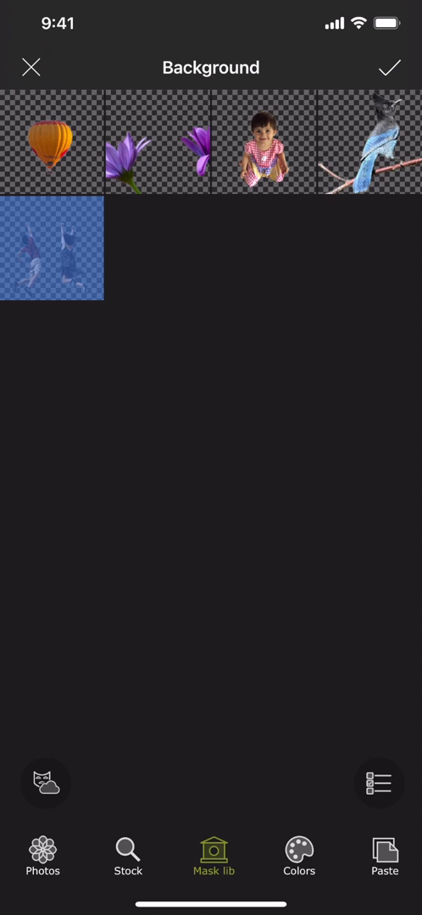
Step: Choose a colour background with a sideways orange-to-black gradient
{"action": "left_click", "coordinate": [299, 858]}
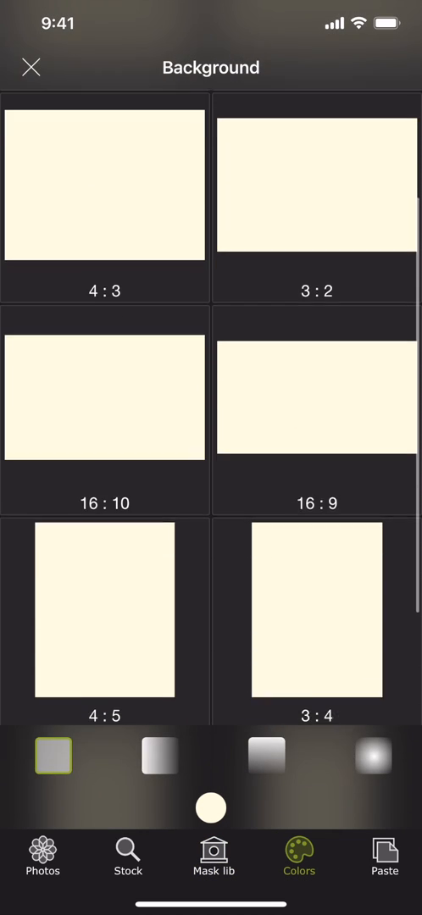
{"action": "scroll", "scroll_direction": "up", "scroll_amount": 3}
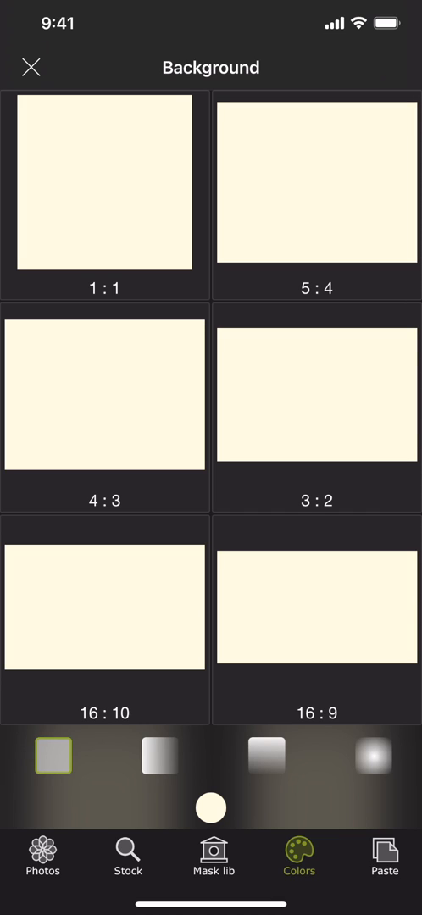
{"action": "left_click", "coordinate": [159, 756]}
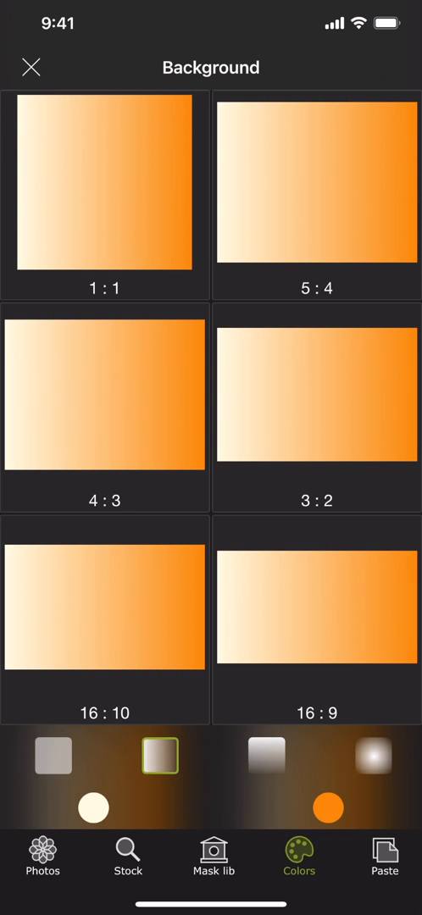
{"action": "left_click", "coordinate": [266, 756]}
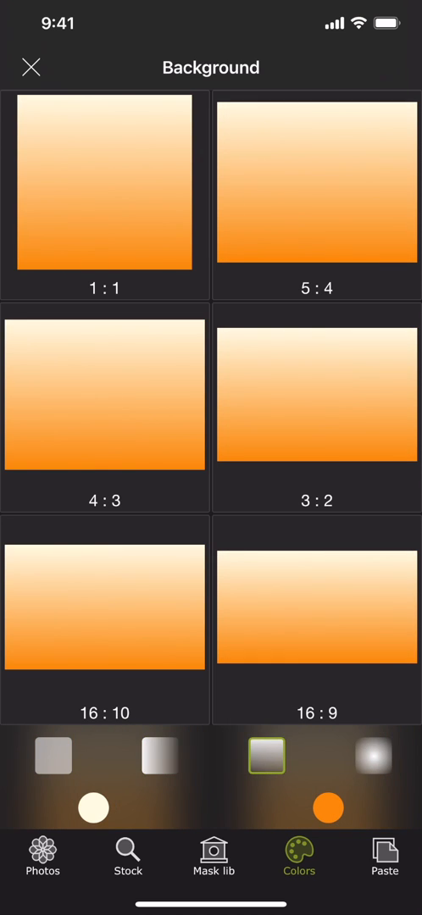
{"action": "left_click", "coordinate": [160, 756]}
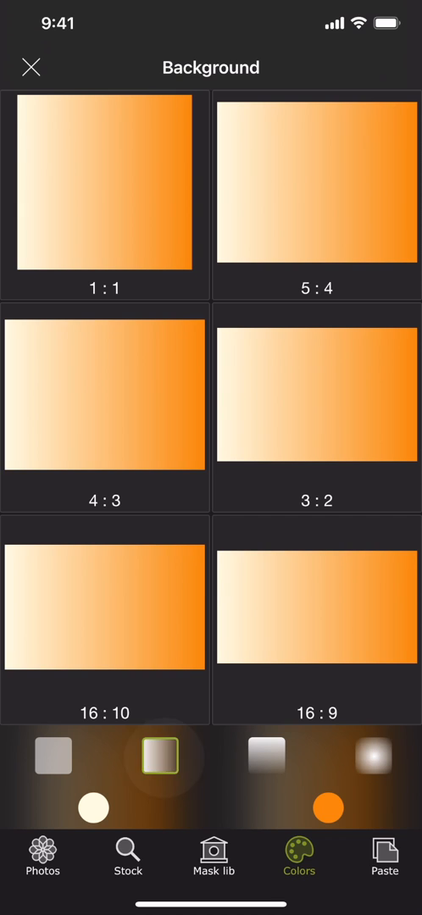
{"action": "left_click", "coordinate": [266, 756]}
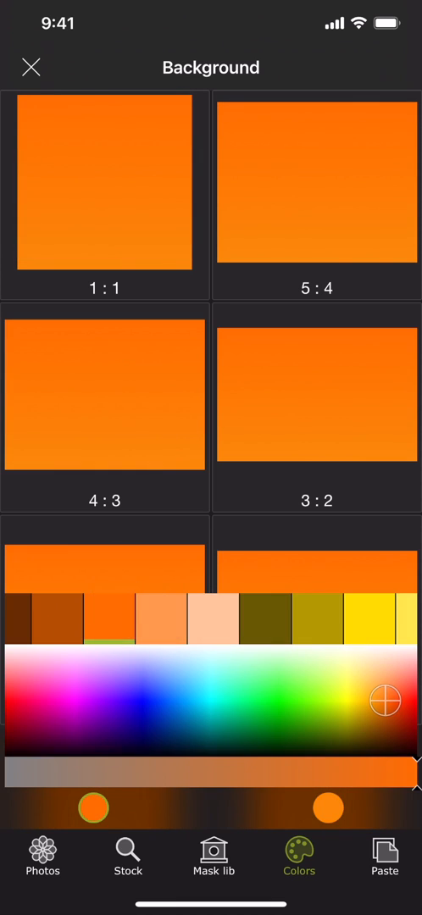
{"action": "left_click_drag", "start_coordinate": [383, 702], "coordinate": [227, 752]}
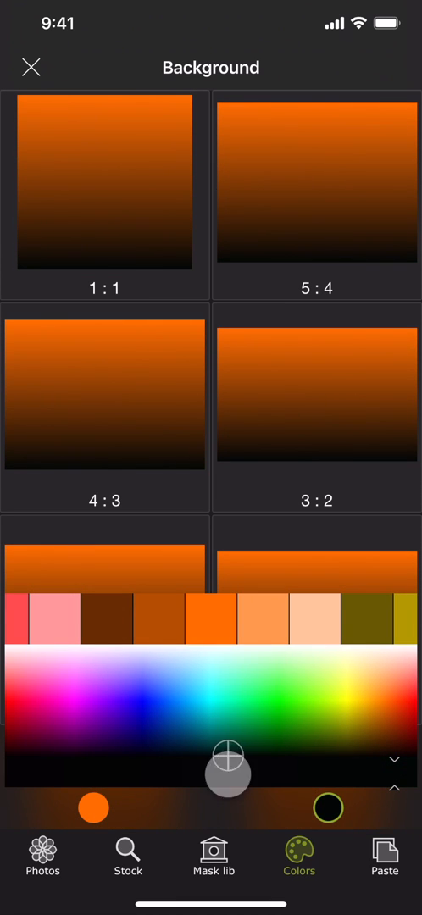
Step: Enter a custom canvas size of 2000 width by 3000 height
{"action": "scroll", "scroll_direction": "down", "scroll_amount": 3}
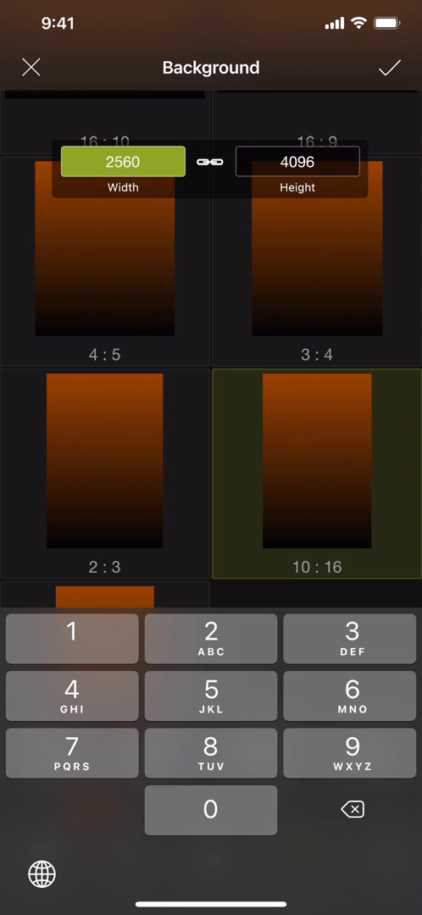
{"action": "left_click", "coordinate": [299, 161]}
{"action": "type", "text": "3000"}
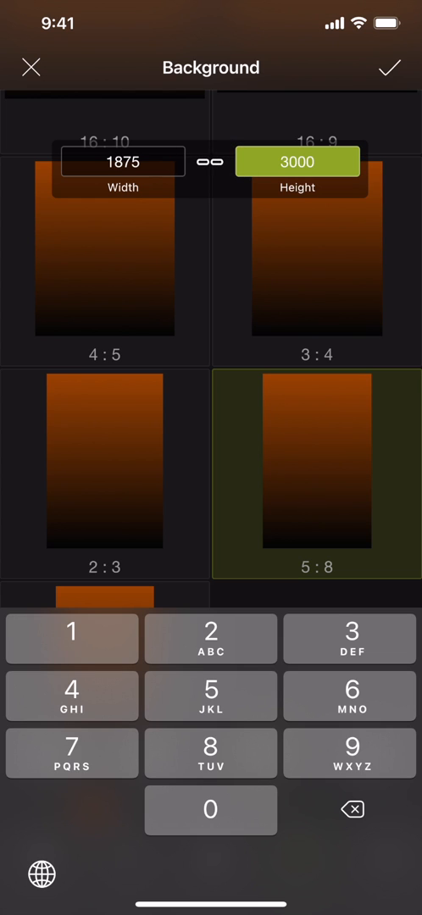
{"action": "left_click", "coordinate": [122, 161]}
{"action": "type", "text": "2000"}
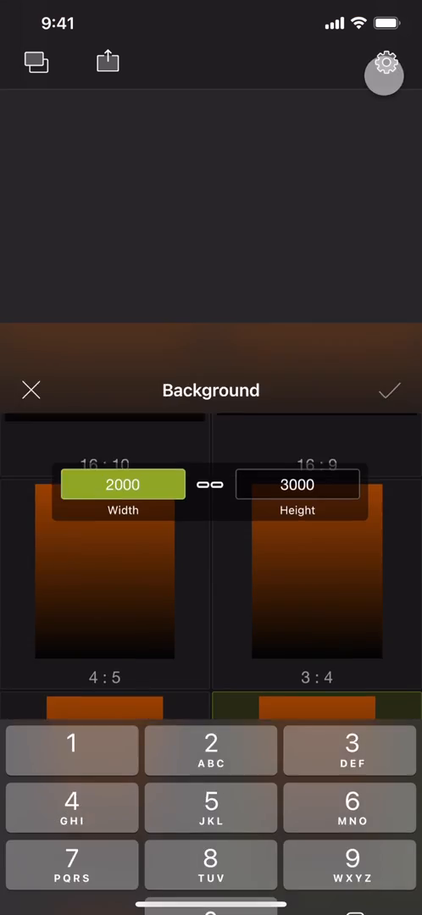
Step: Confirm the custom size, then copy the soap bubble photo from Photos to the clipboard
{"action": "left_click", "coordinate": [390, 390]}
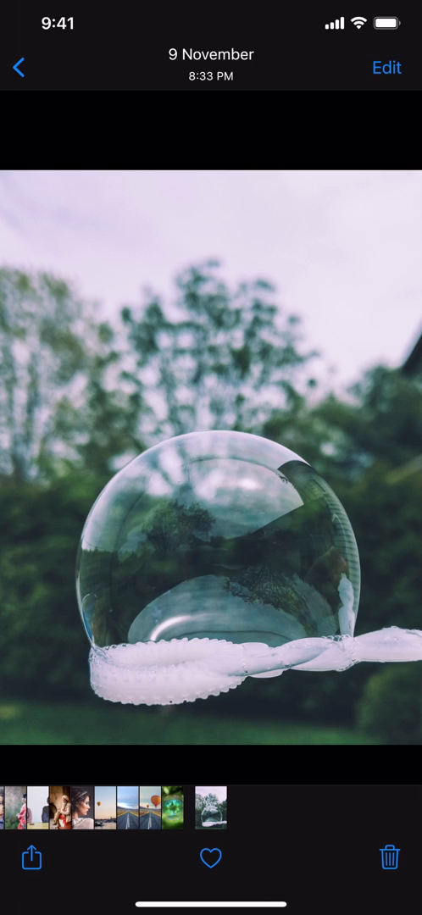
{"action": "left_click", "coordinate": [31, 859]}
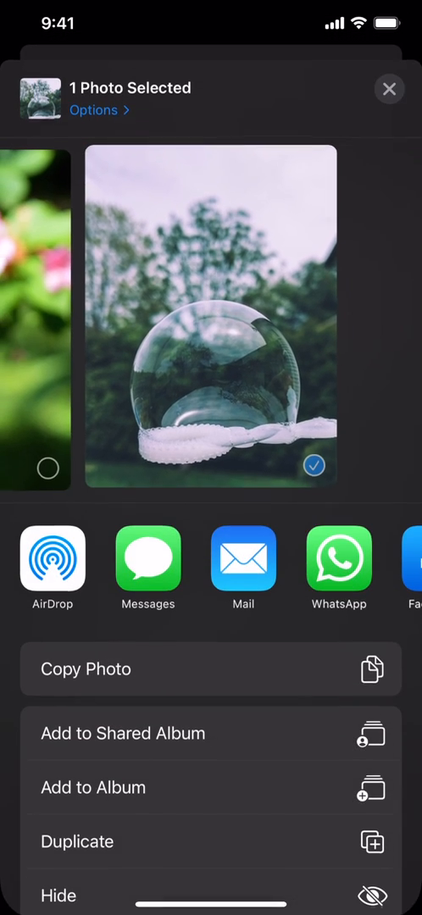
{"action": "left_click", "coordinate": [390, 88]}
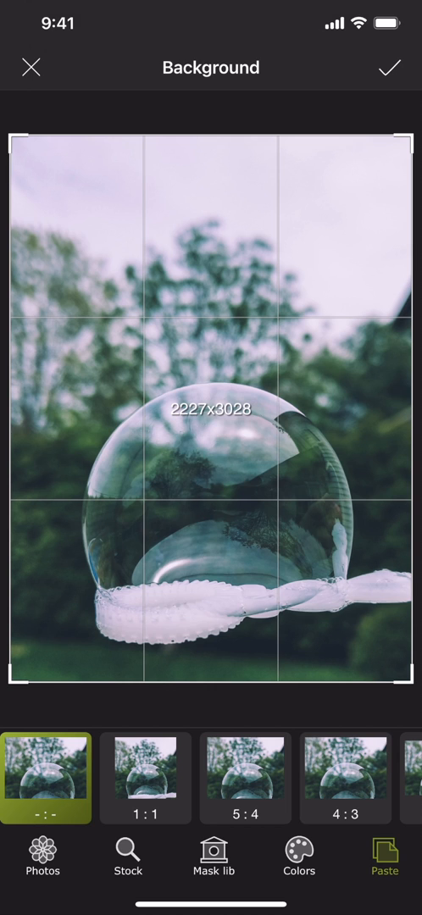
Step: Accept the pasted bubble background and add the baby cutout from the mask library as foreground
{"action": "left_click", "coordinate": [390, 67]}
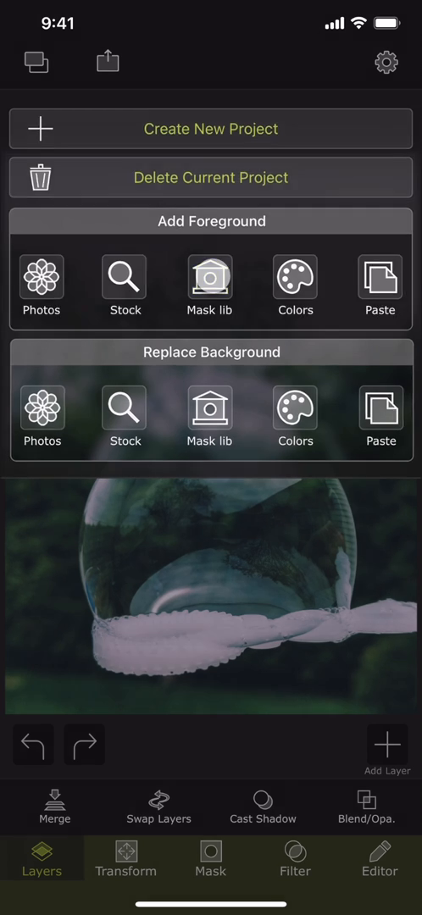
{"action": "left_click", "coordinate": [210, 285]}
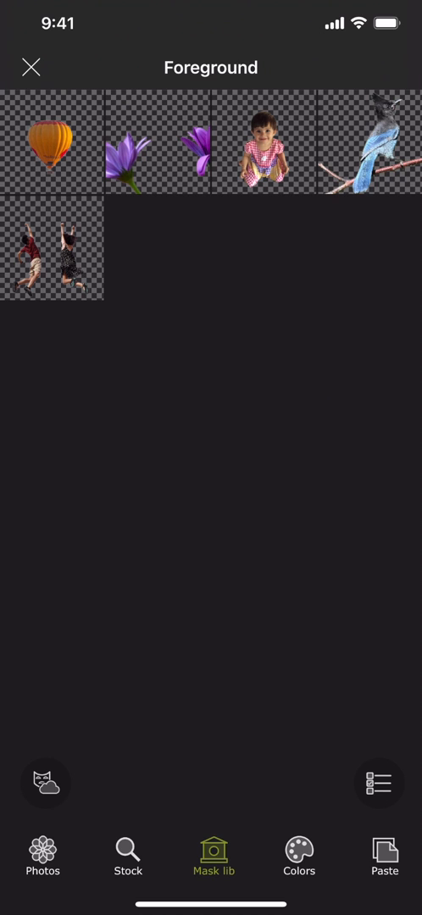
{"action": "left_click", "coordinate": [265, 143]}
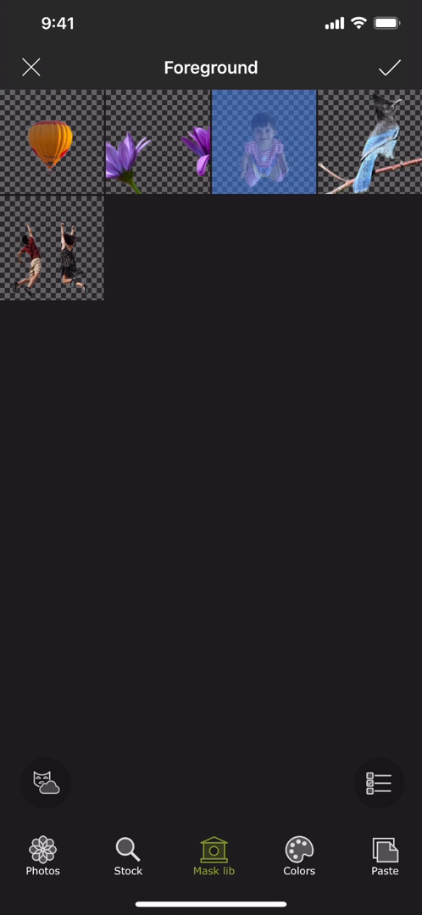
{"action": "left_click", "coordinate": [388, 68]}
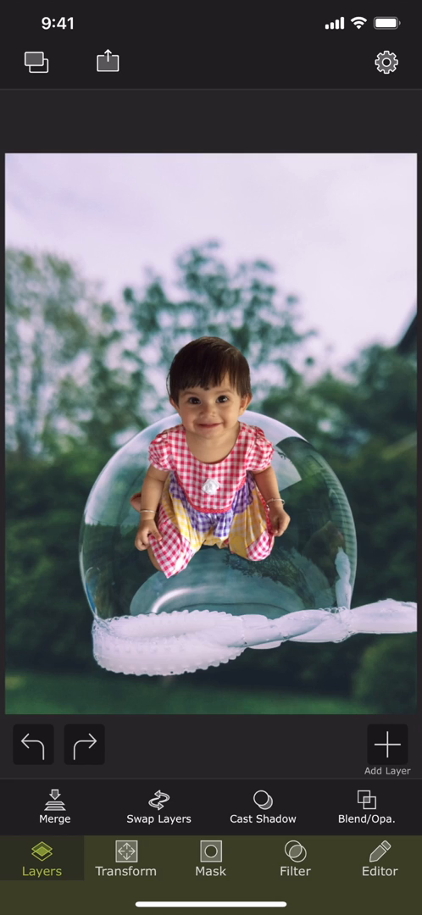
Step: Set the baby layer to Screen blending and scale it down into the bubble
{"action": "left_click", "coordinate": [364, 807]}
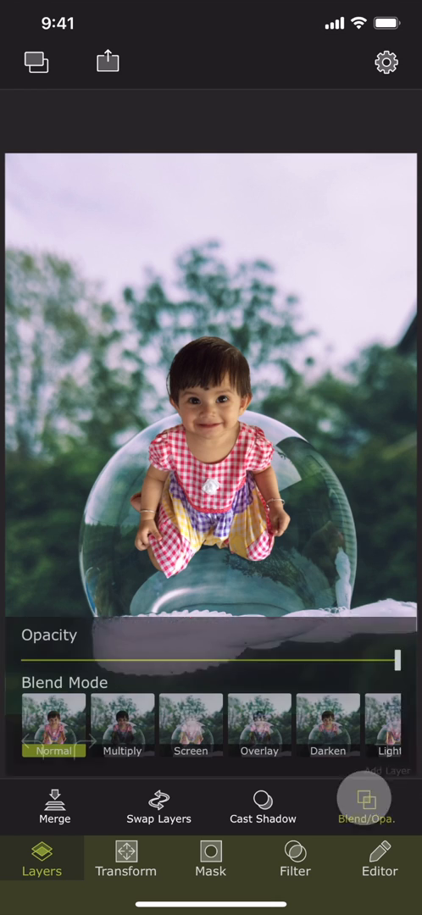
{"action": "left_click", "coordinate": [122, 727]}
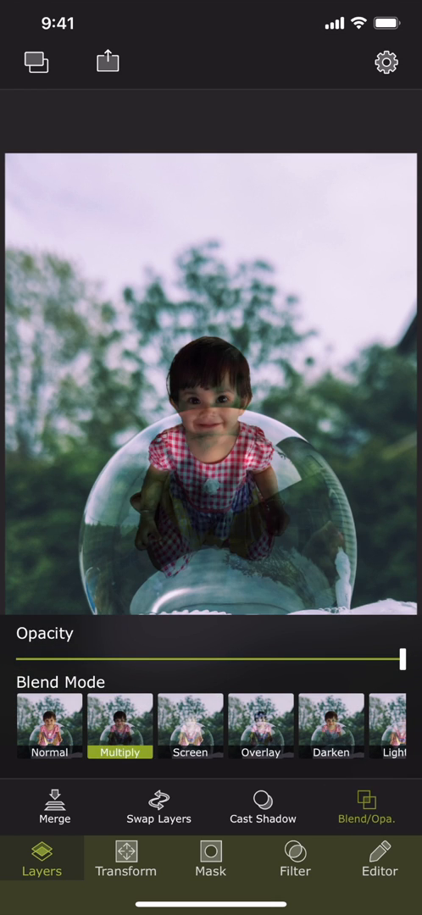
{"action": "left_click", "coordinate": [189, 752]}
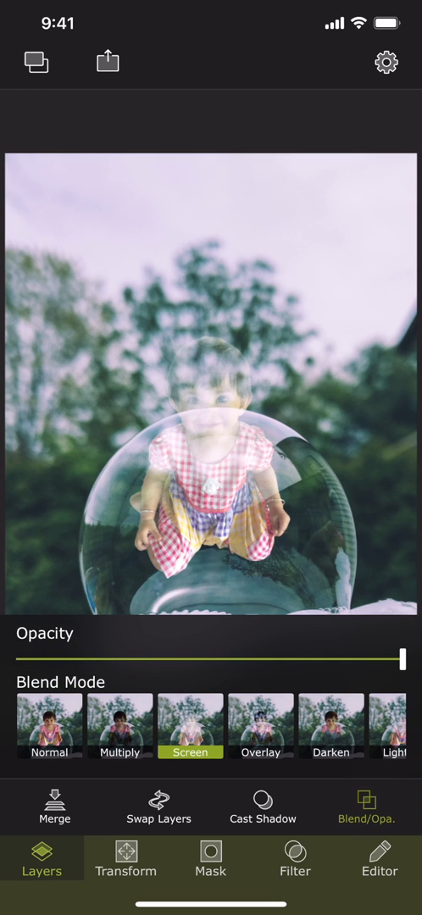
{"action": "left_click", "coordinate": [125, 858]}
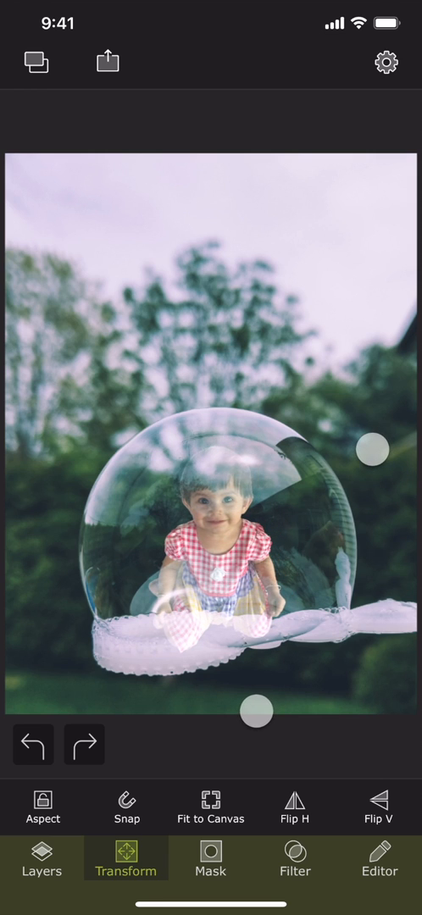
{"action": "left_click", "coordinate": [41, 857]}
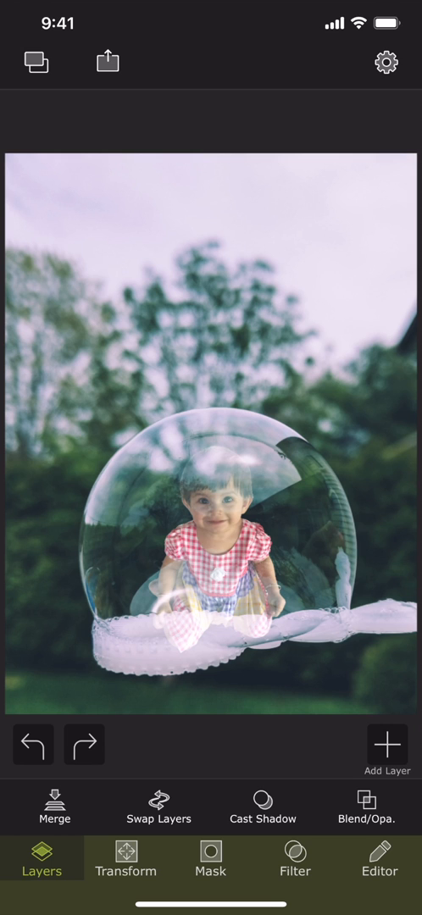
Step: Export the composite with Save to camera roll
{"action": "left_click", "coordinate": [106, 61]}
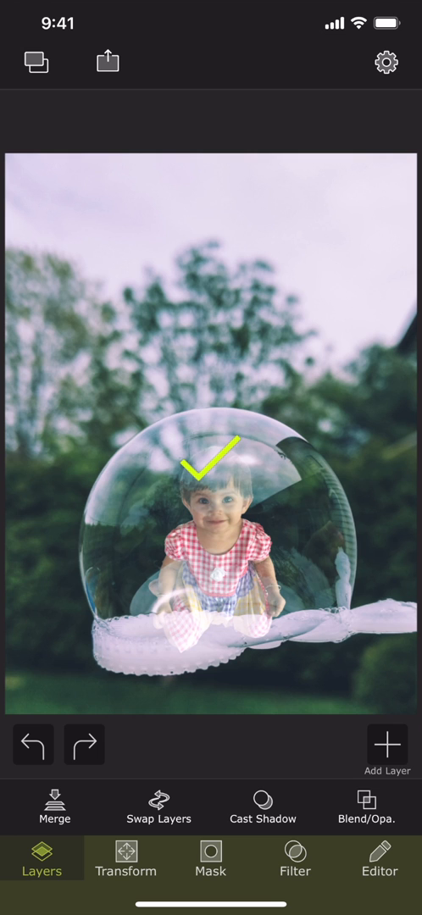
{"action": "left_click", "coordinate": [210, 466]}
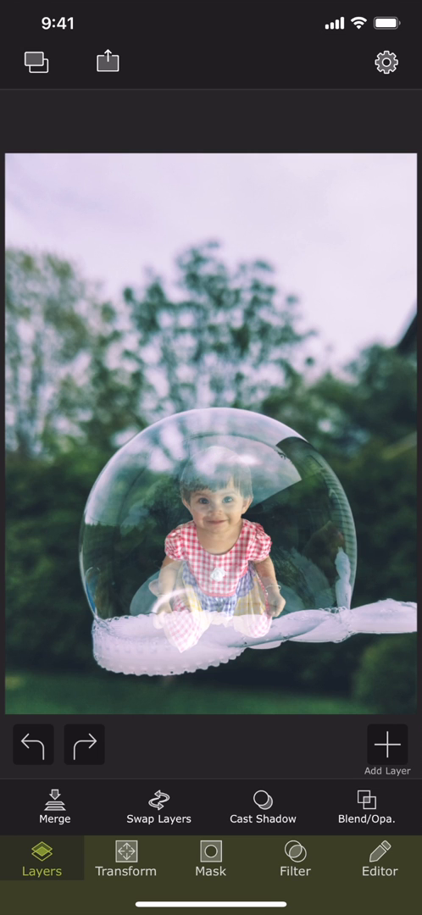